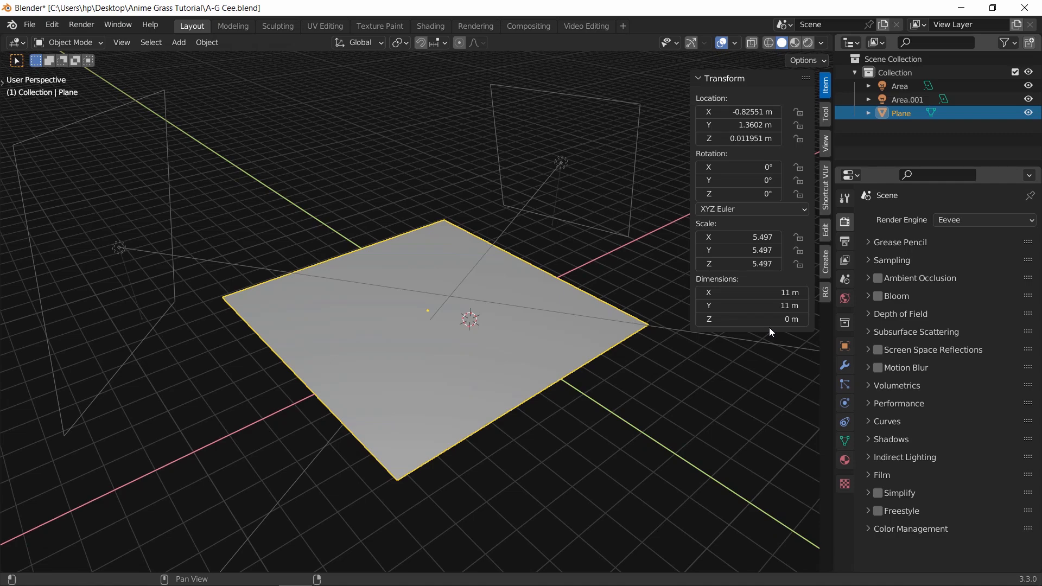
Close the side panel and add a Hair-type particle system to the plane
left_click(751, 292)
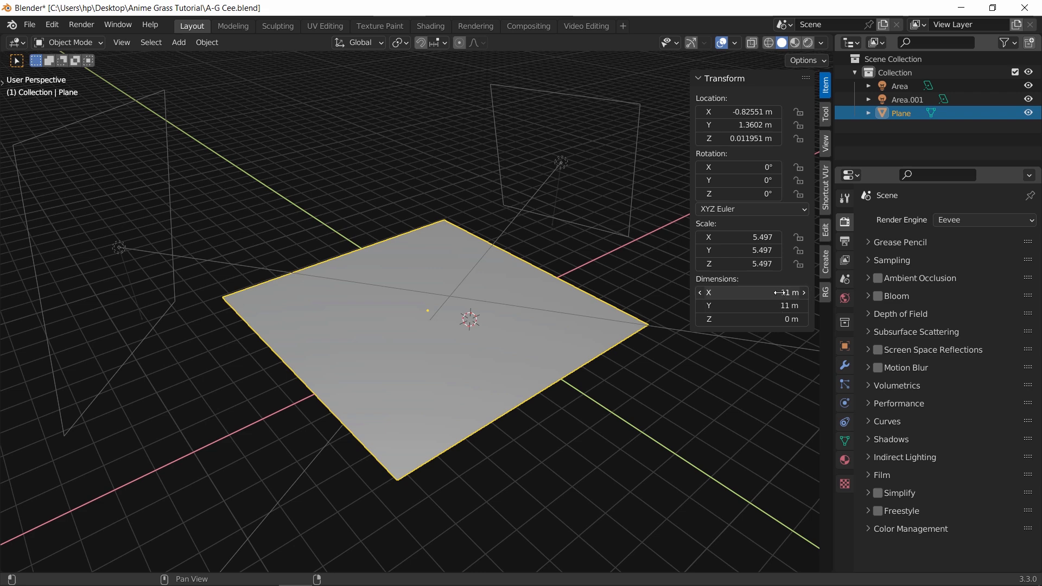
left_click(844, 383)
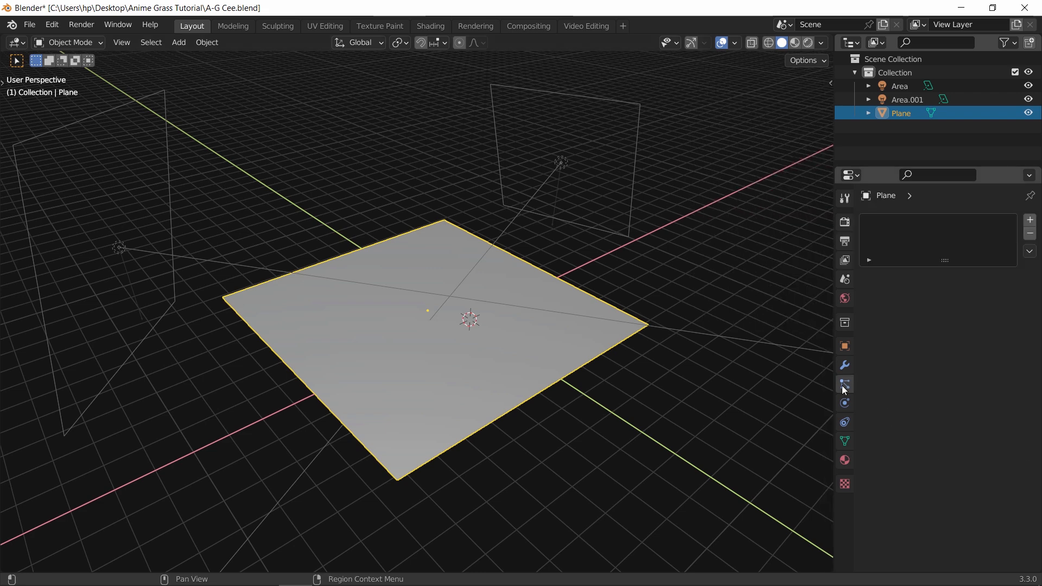
left_click(845, 383)
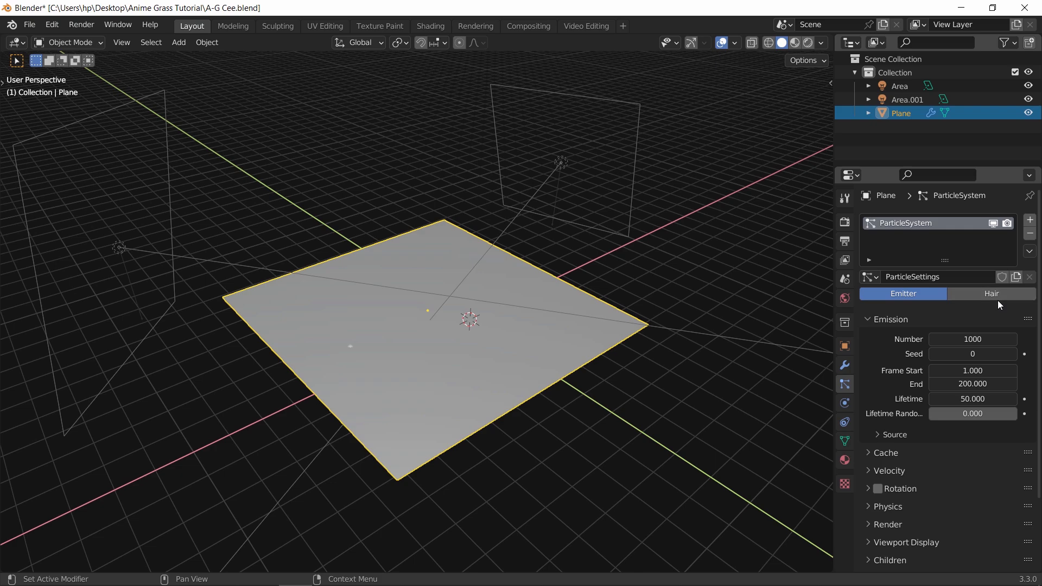
left_click(990, 293)
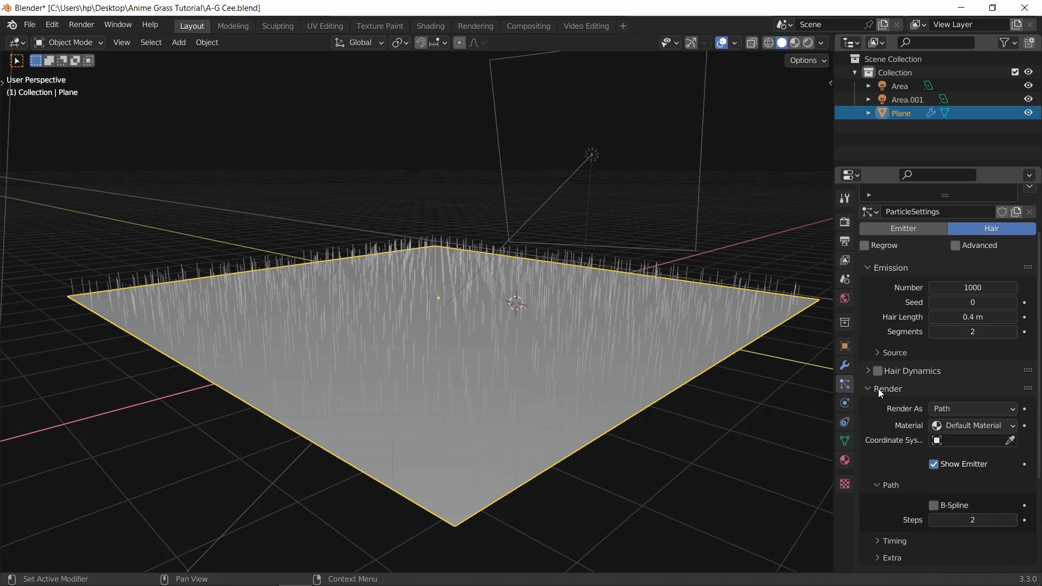
Set the hair curve shape to Strip and enable Simple child hairs
left_click(844, 222)
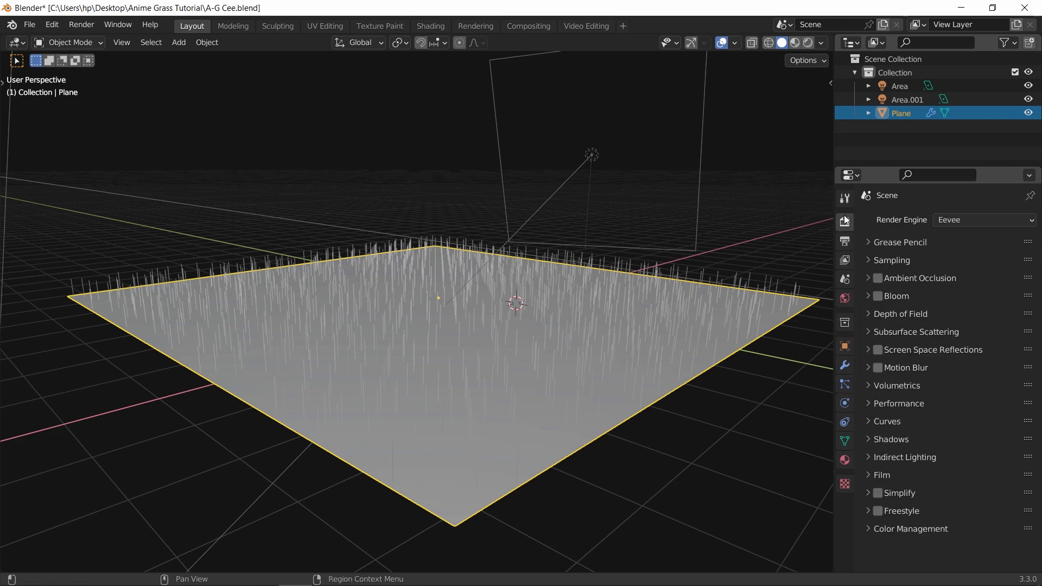
left_click(886, 420)
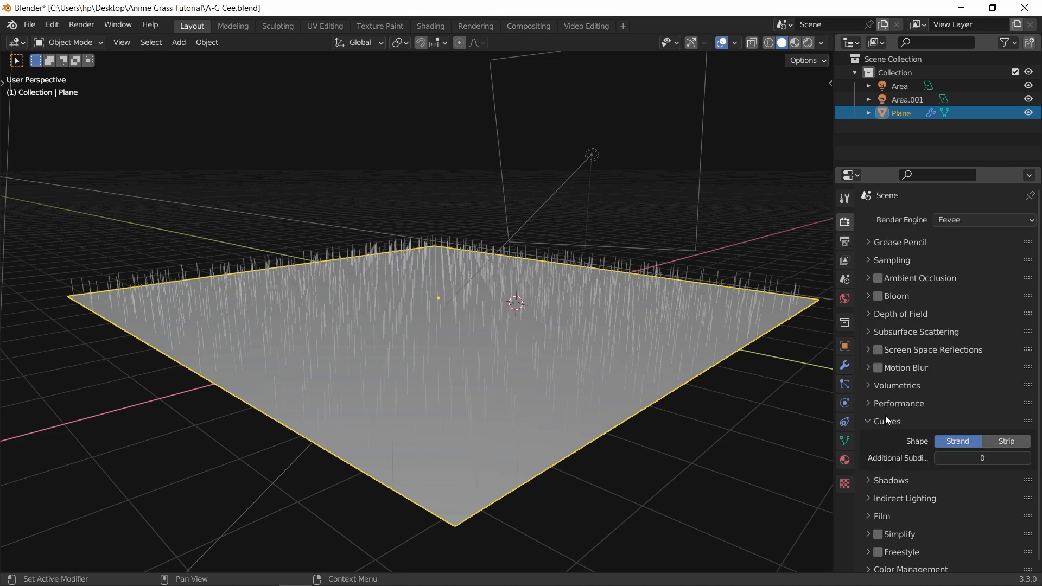
left_click(1006, 441)
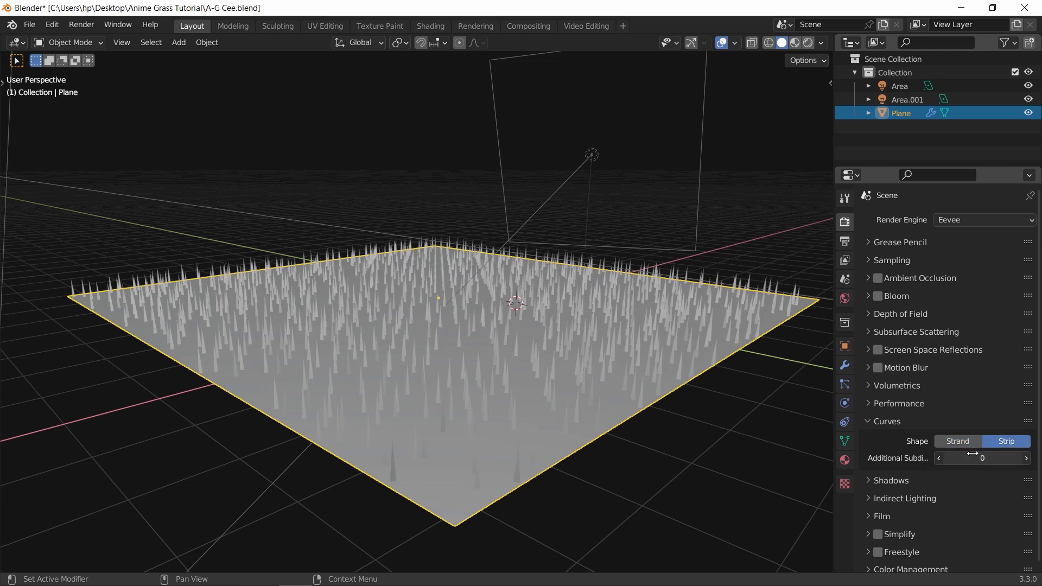
left_click(845, 384)
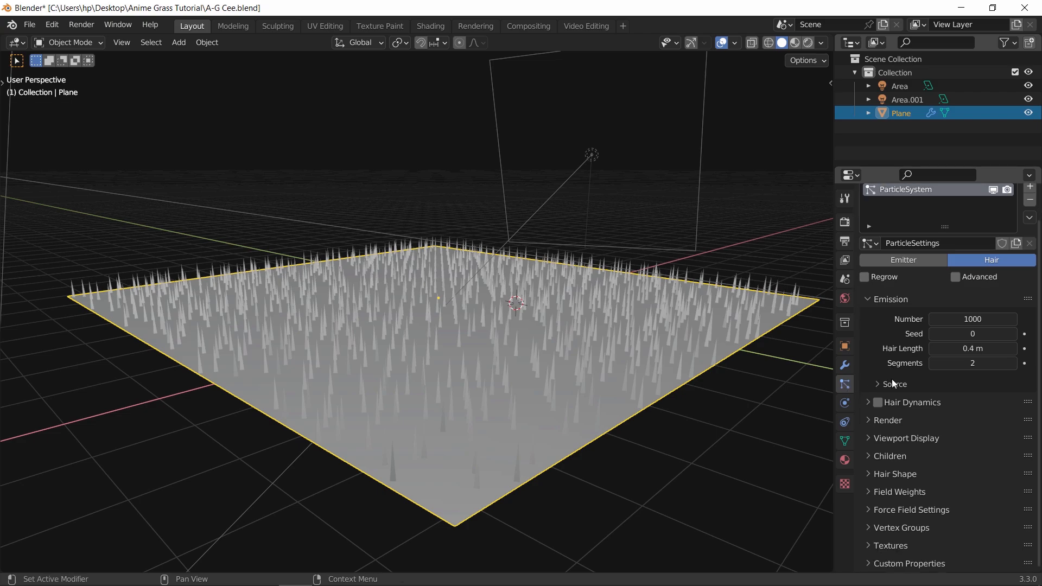
left_click(890, 456)
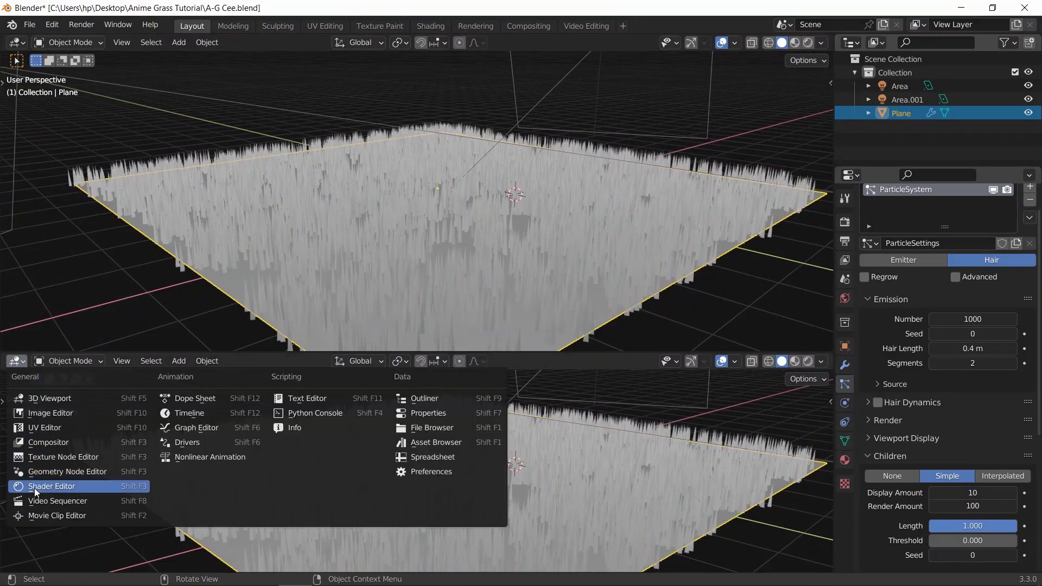
Build an emission shader fed by a mapped Grass 1.png image texture
left_click(52, 486)
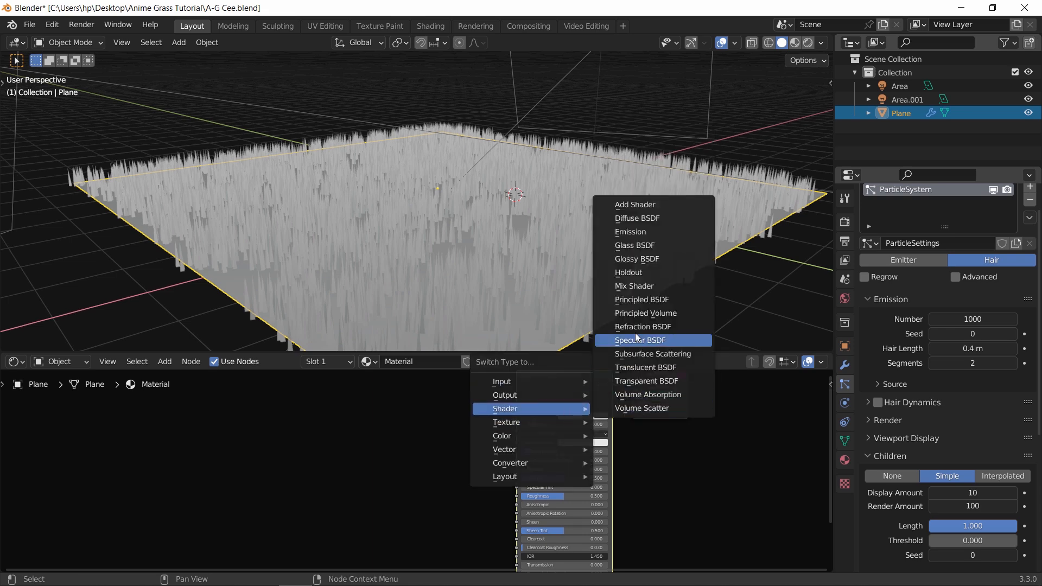
left_click(629, 232)
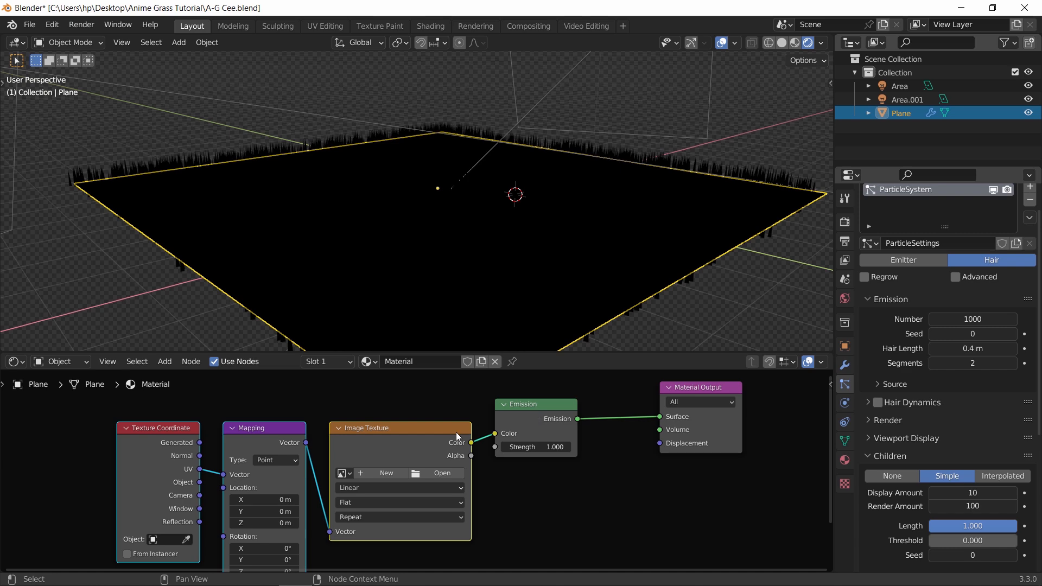
left_click(434, 473)
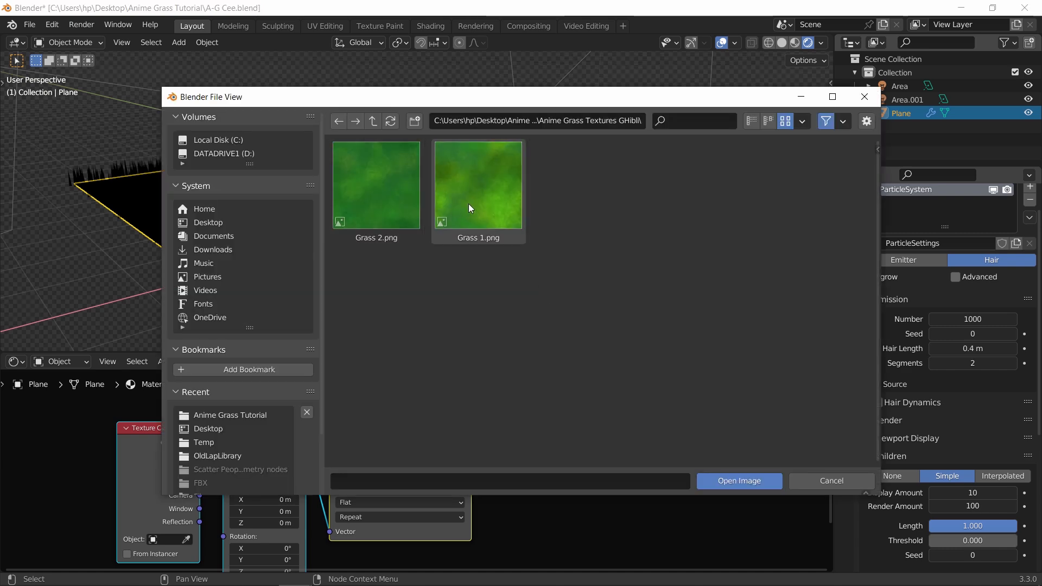
left_click(738, 480)
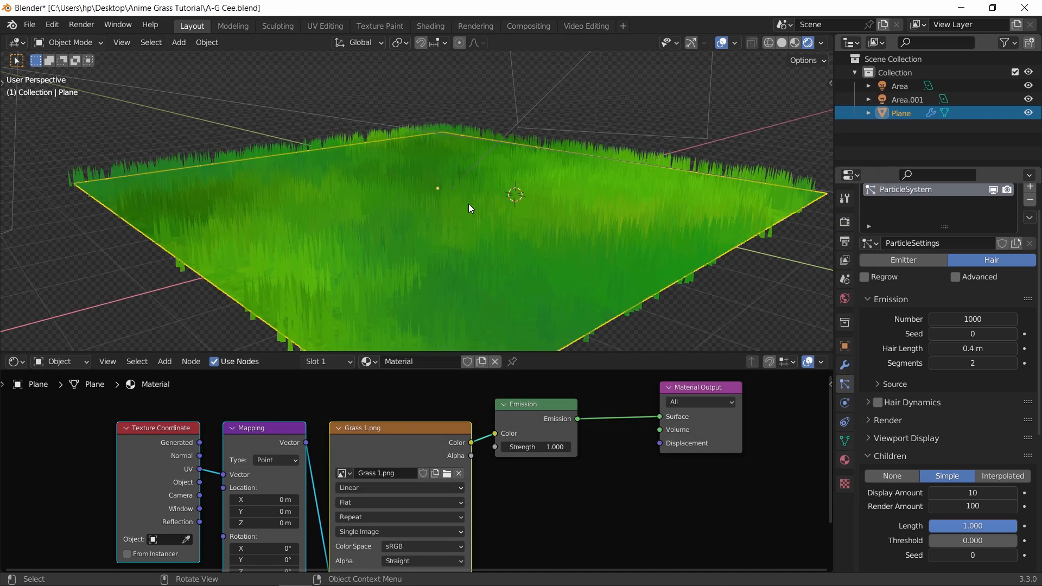
mouse_move(319, 510)
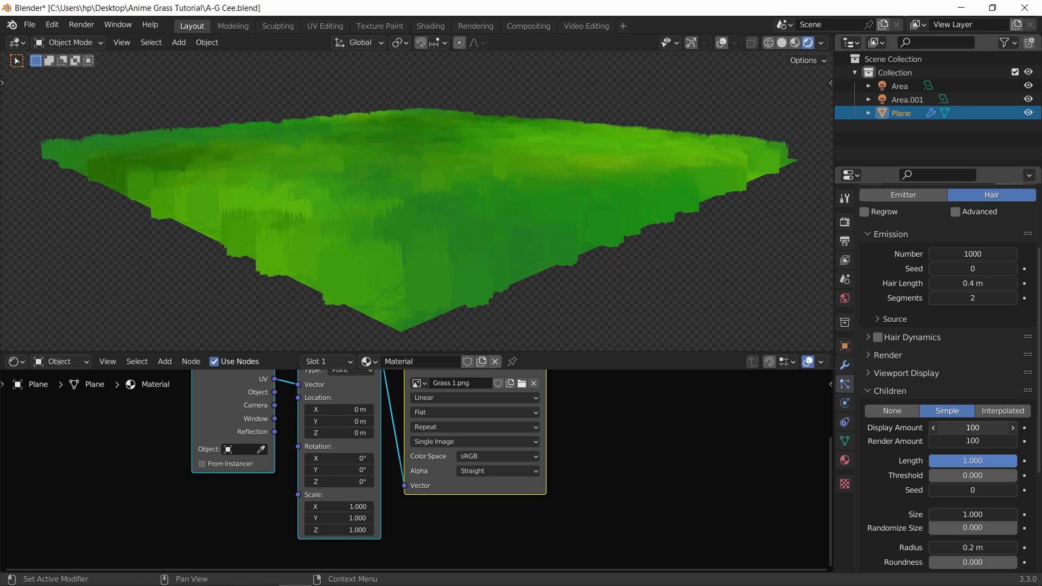
Scroll the Children panel to set display amount 100, radius 0.4 m, roundness 0.5, clump 0.05
scroll("down", 3)
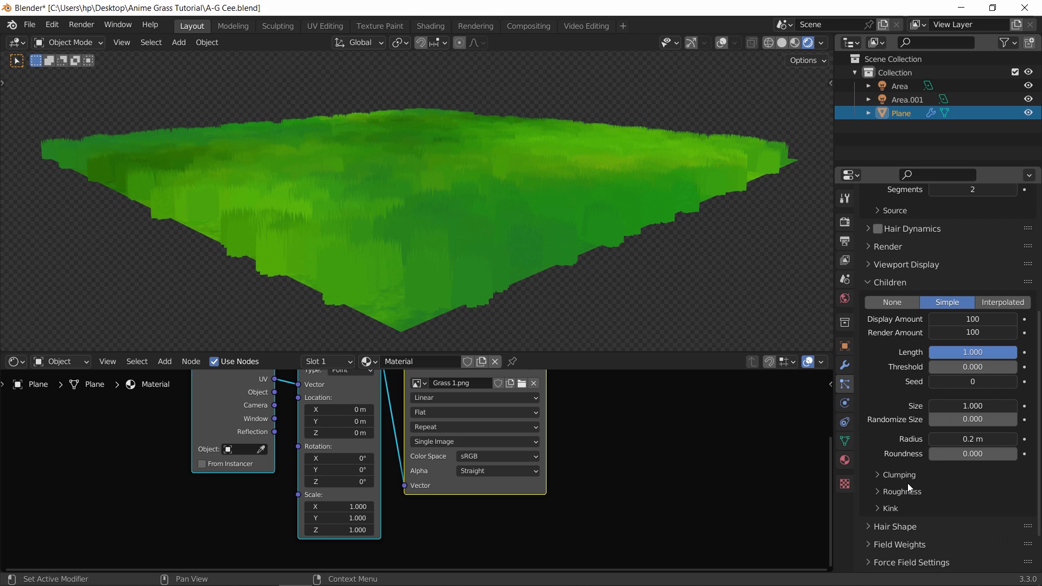
mouse_move(916, 483)
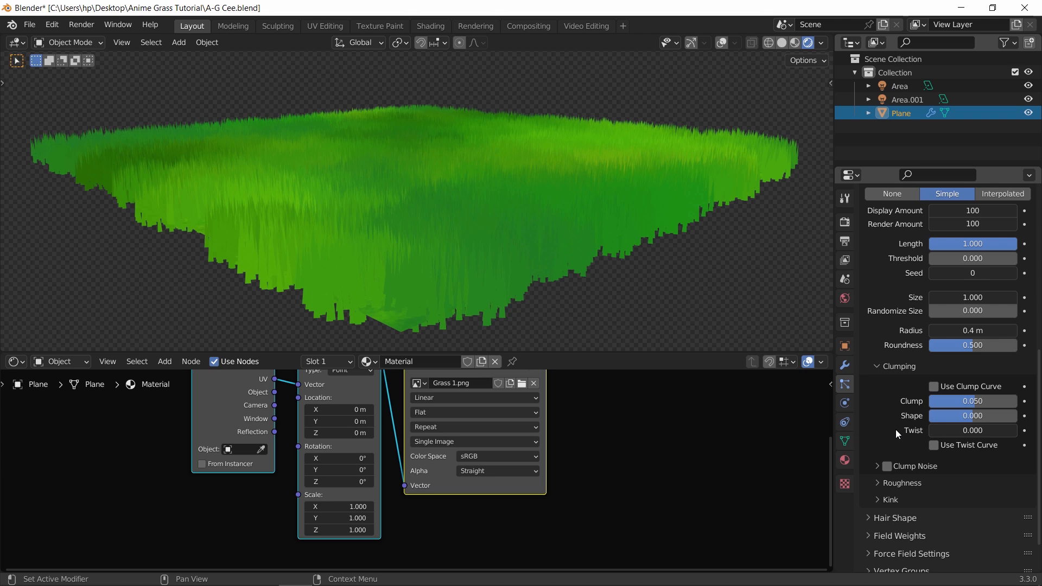
Set the child hair kink type to Radial, then change it to Wave
left_click(972, 520)
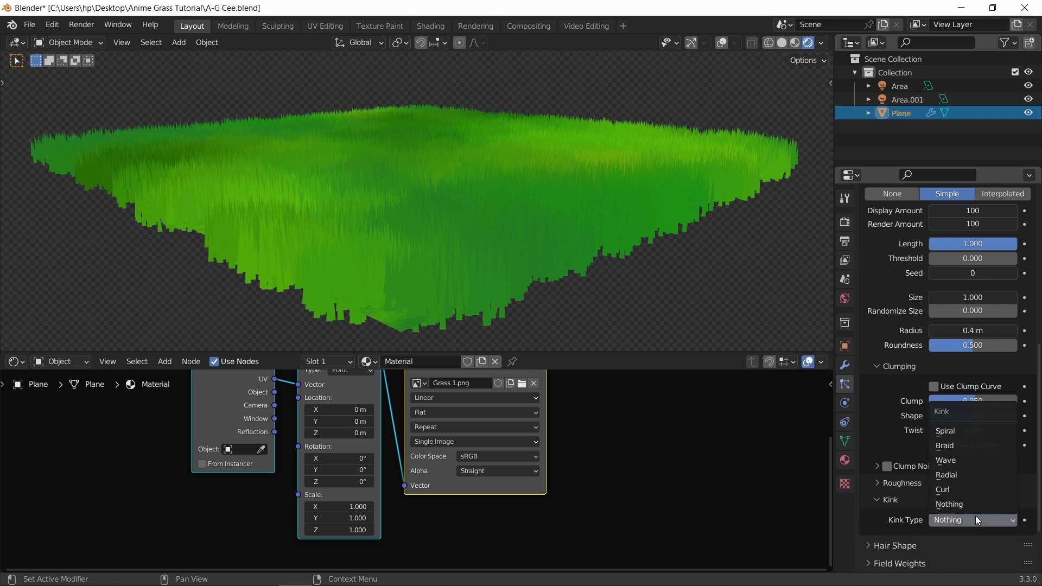
mouse_move(972, 474)
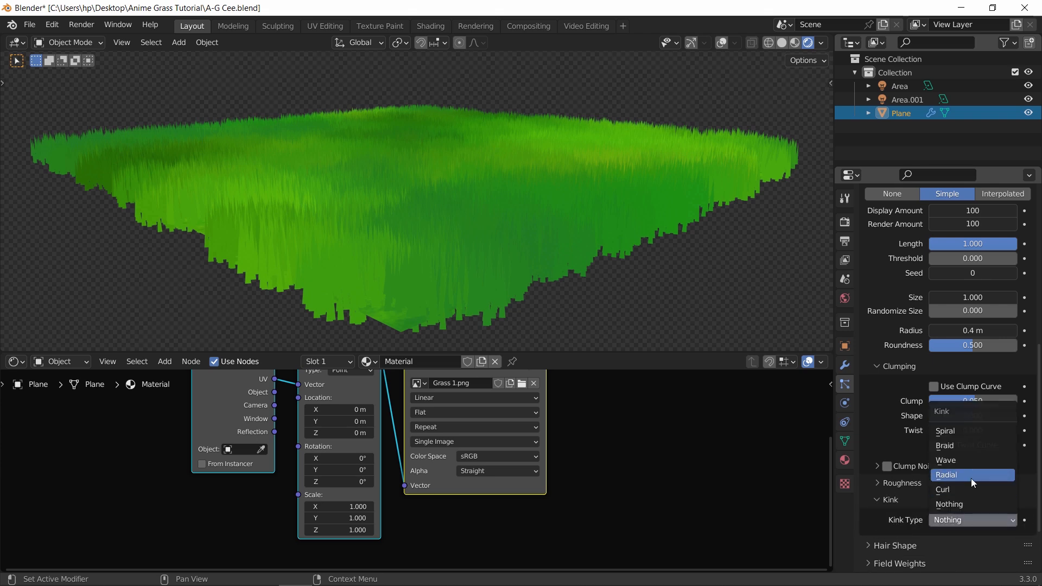
left_click(945, 474)
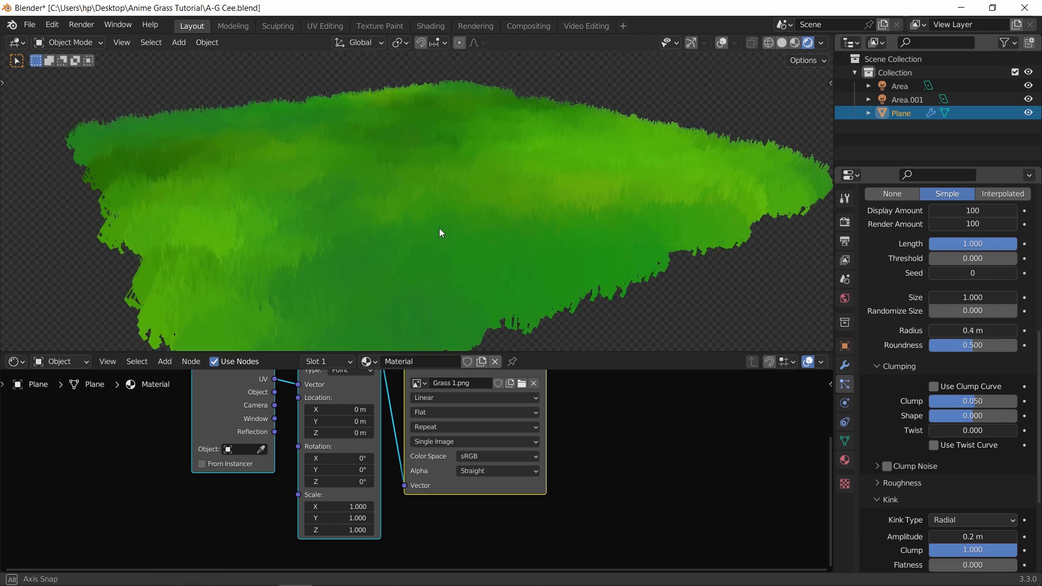
left_click(971, 520)
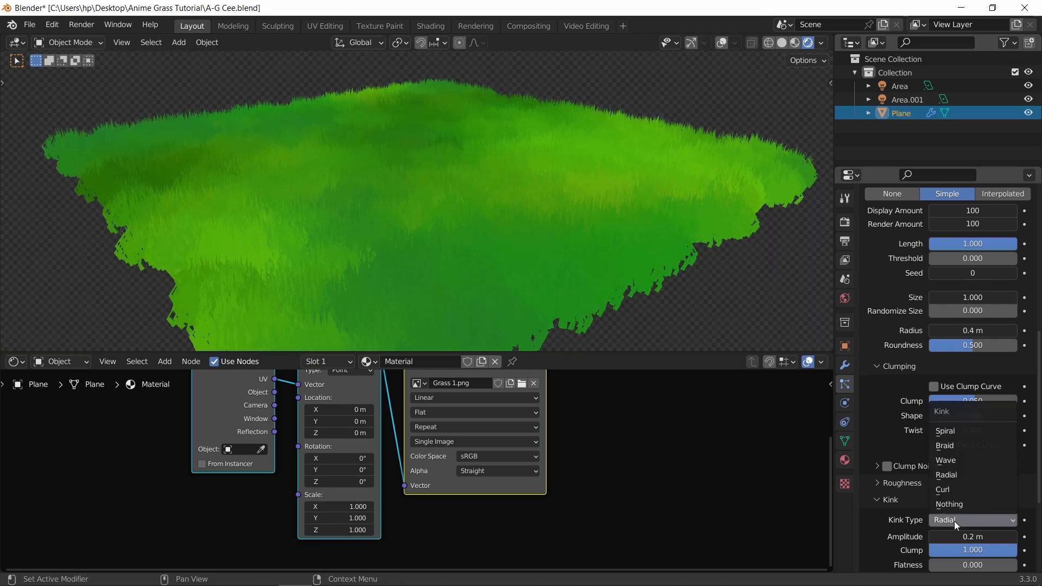
left_click(944, 460)
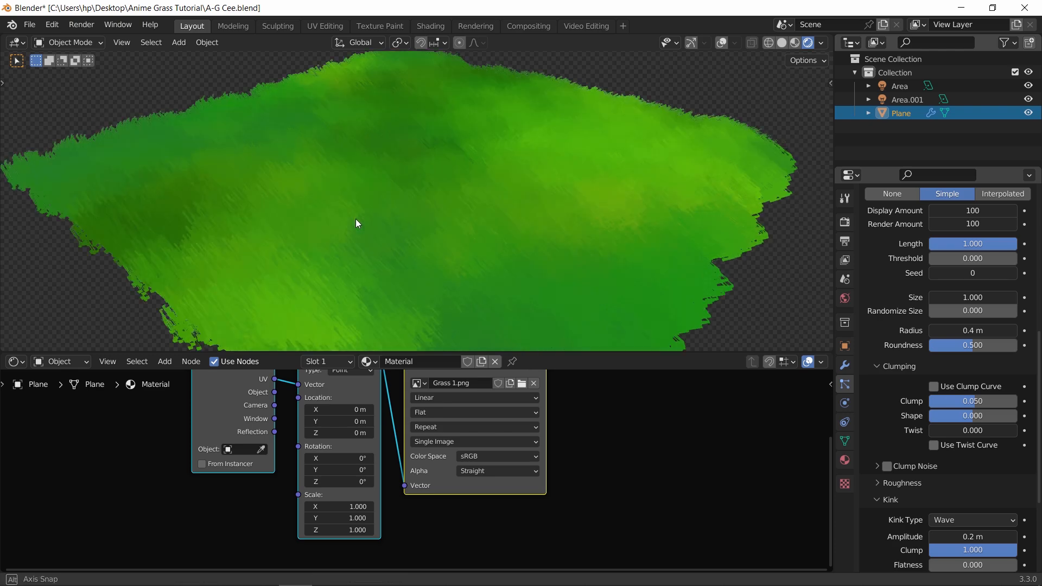
left_click(971, 520)
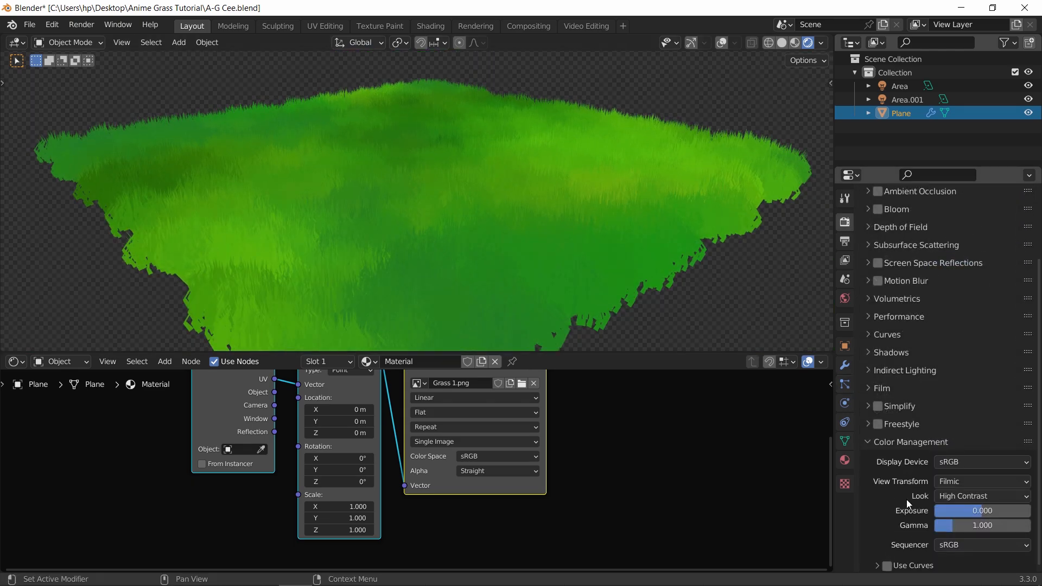
Set the Color Management view transform to Standard
left_click(980, 481)
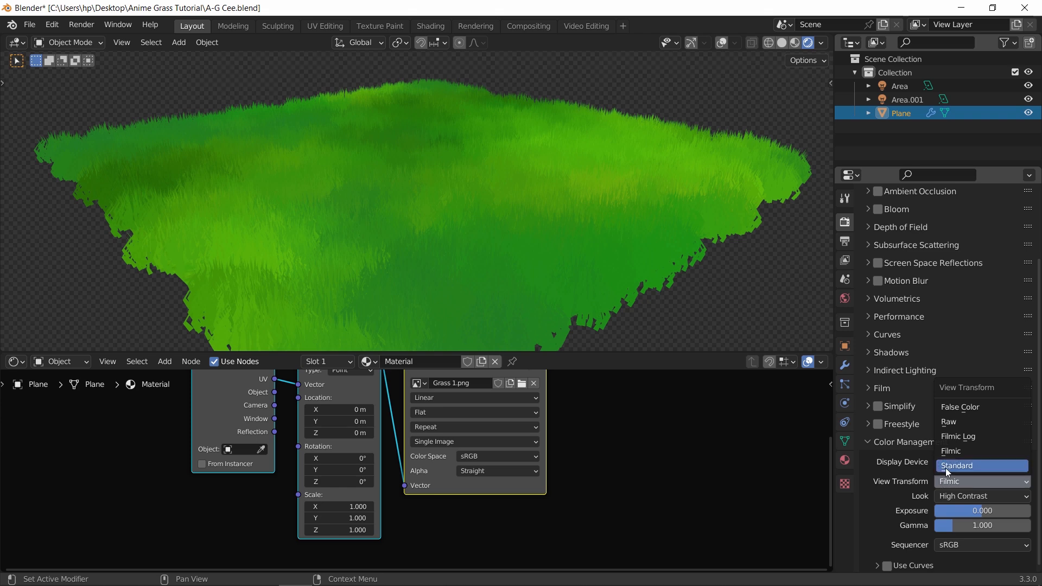
left_click(956, 465)
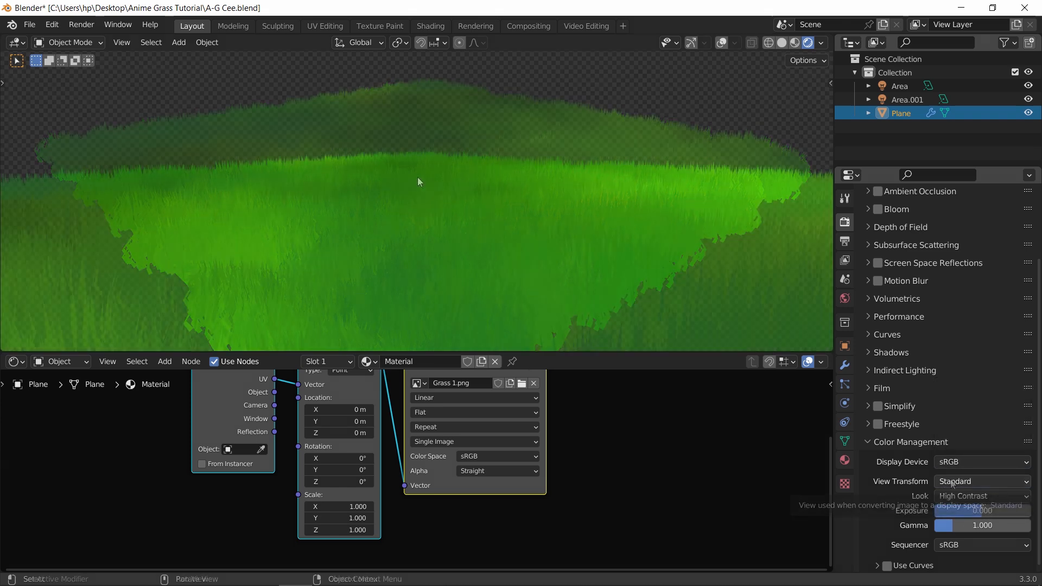